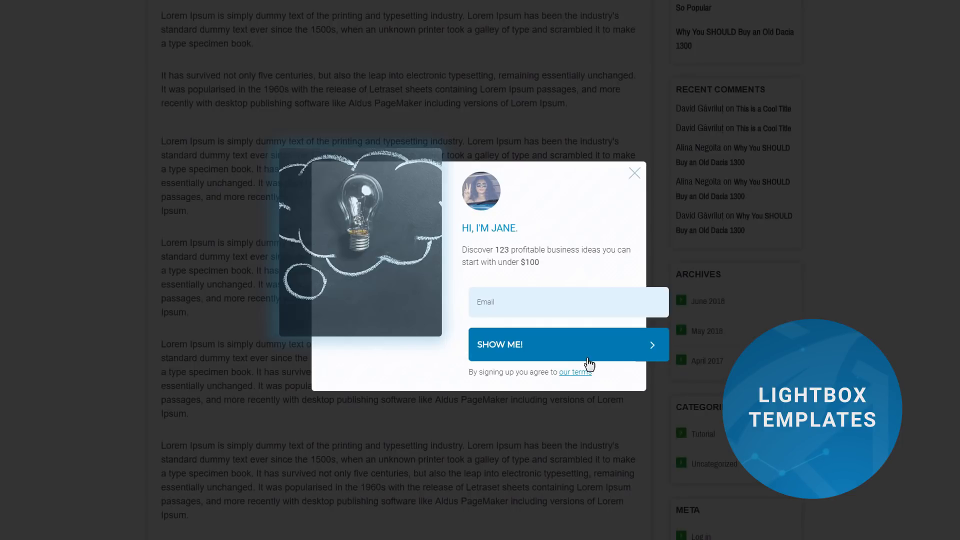
Try out the example lightbox sign-up form in the Demo lead group page.
click(634, 173)
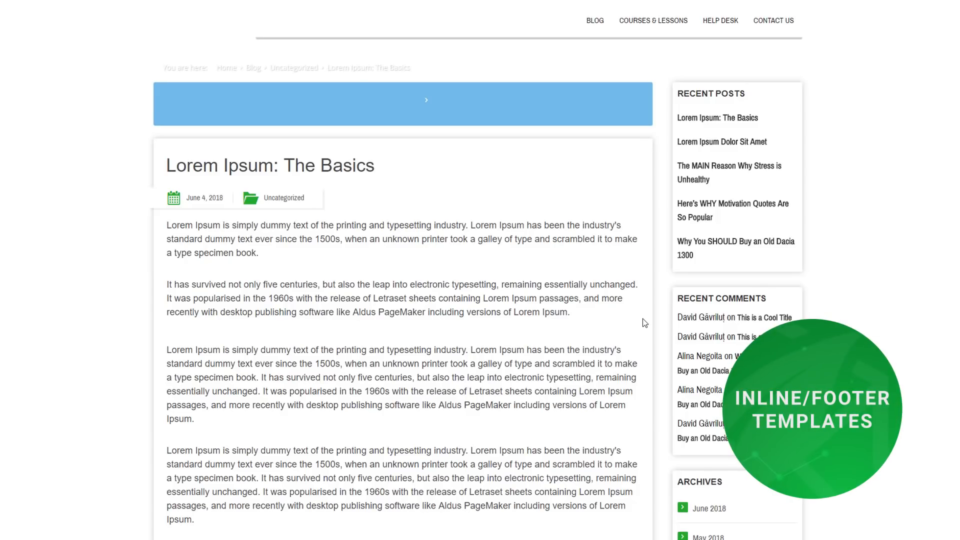
scroll(down, 3)
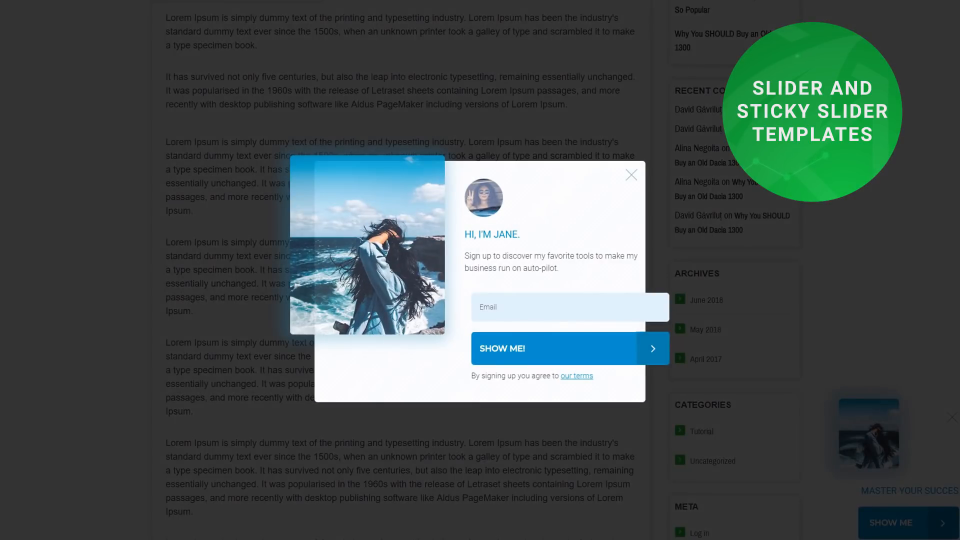
click(632, 175)
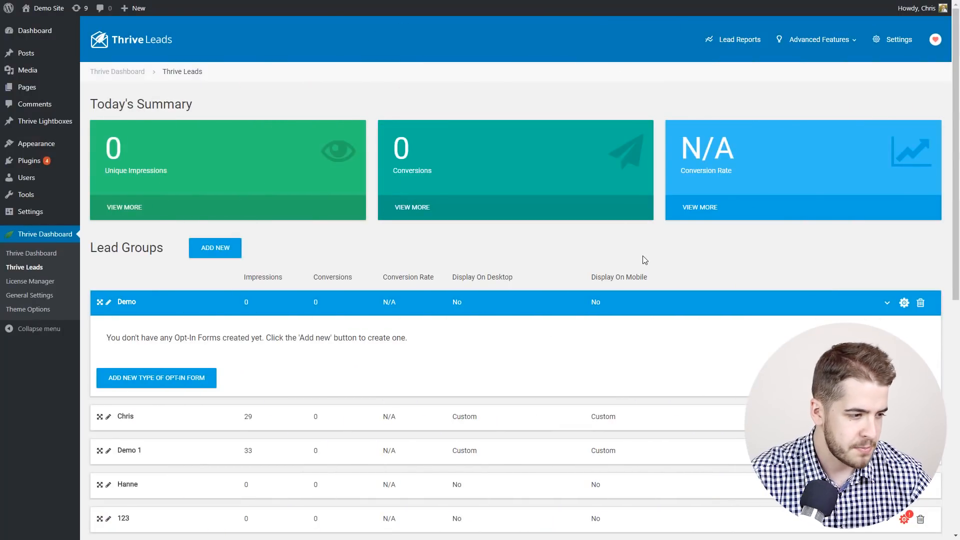
mouse_move(319, 321)
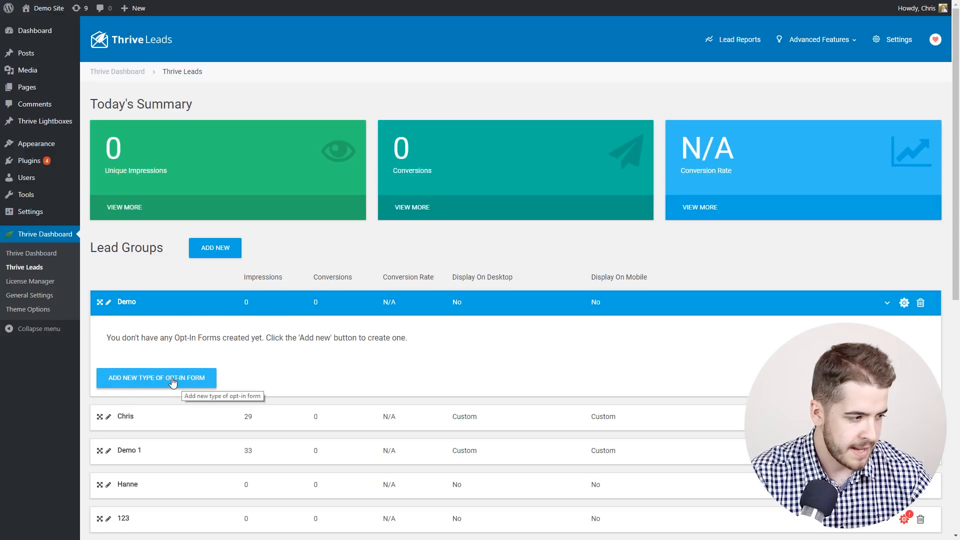
Create a Lightbox opt-in form in the Demo lead group and enter its design editor.
click(156, 377)
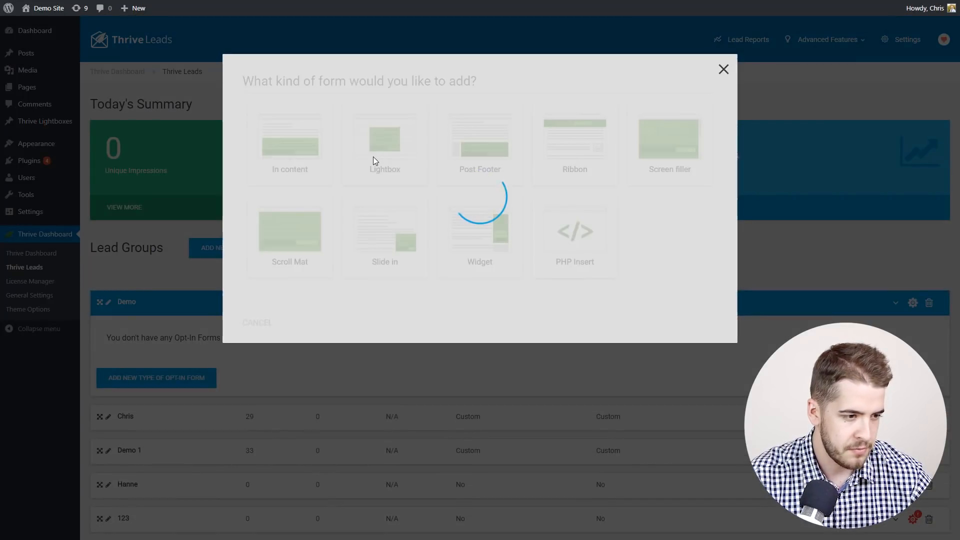
click(385, 138)
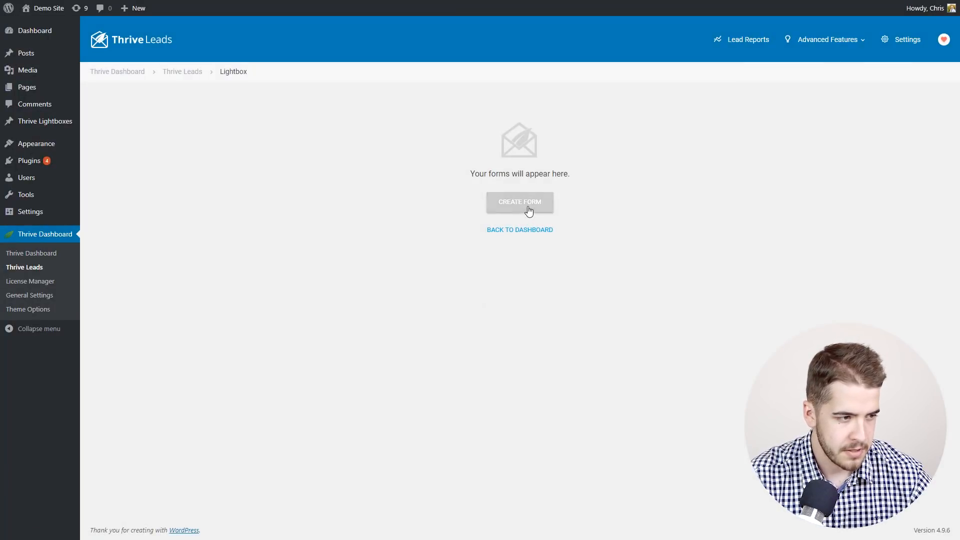
click(519, 201)
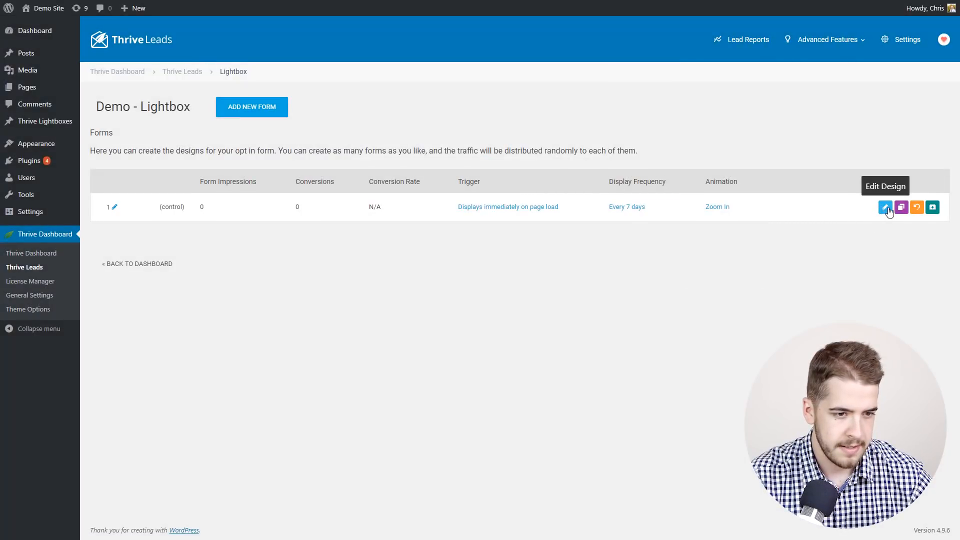
click(885, 206)
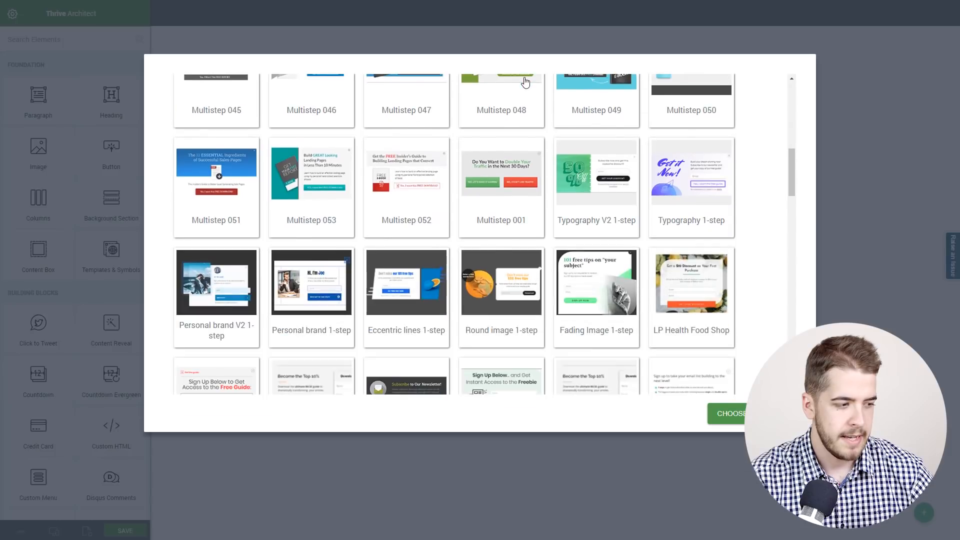
Choose the Personal brand 1-step template for the new lightbox.
scroll(down, 3)
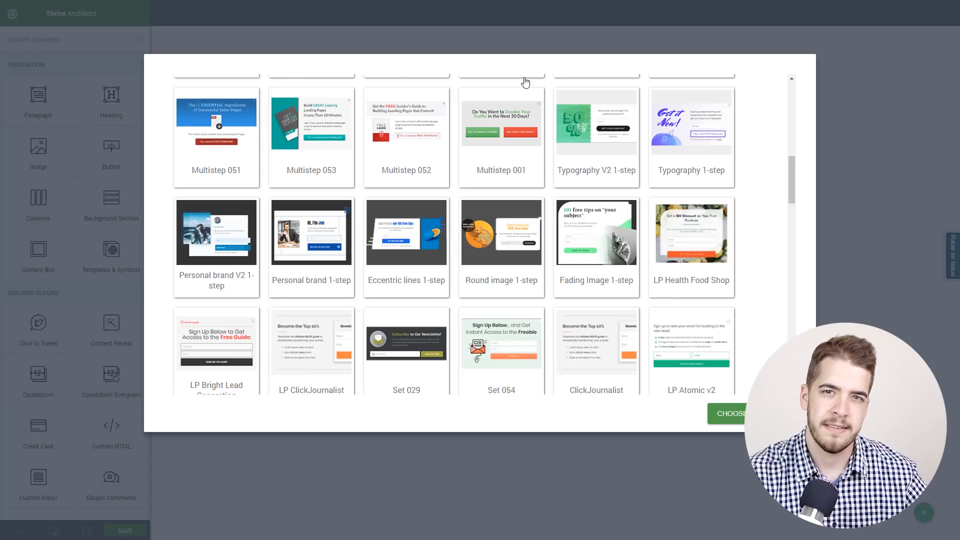
mouse_move(391, 170)
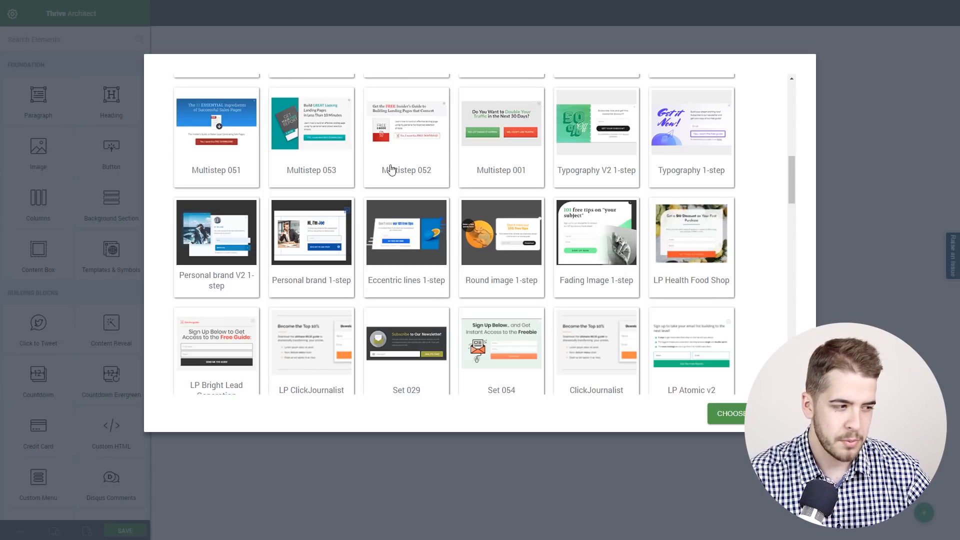
click(311, 231)
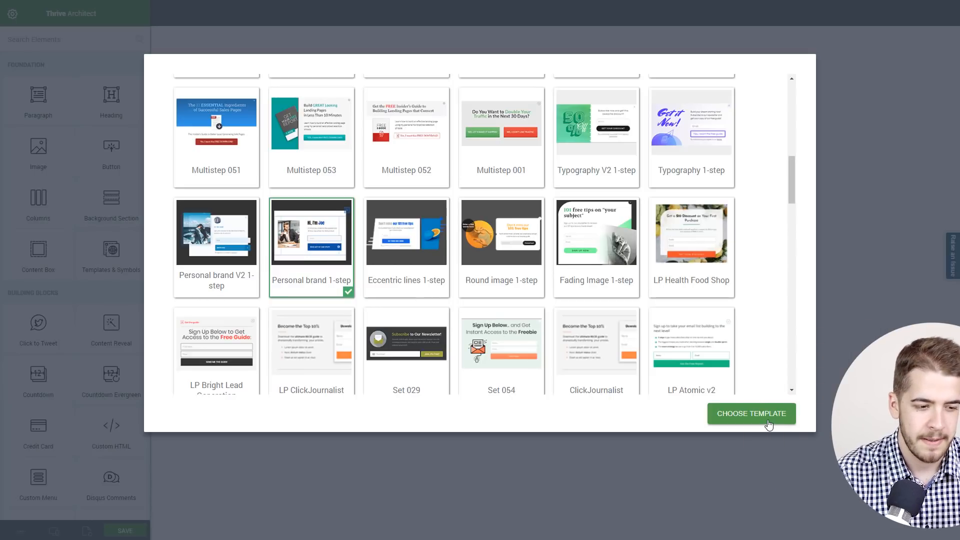
click(751, 413)
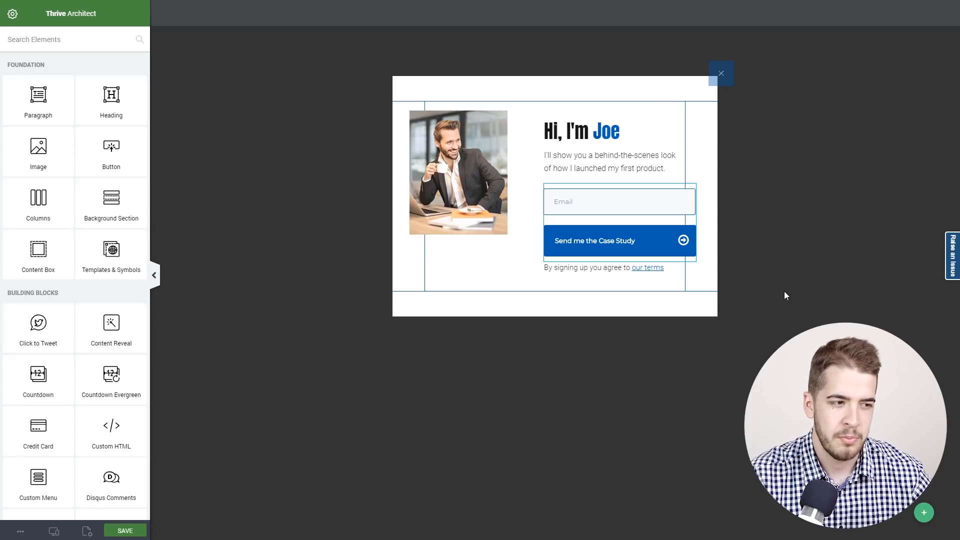
mouse_move(789, 294)
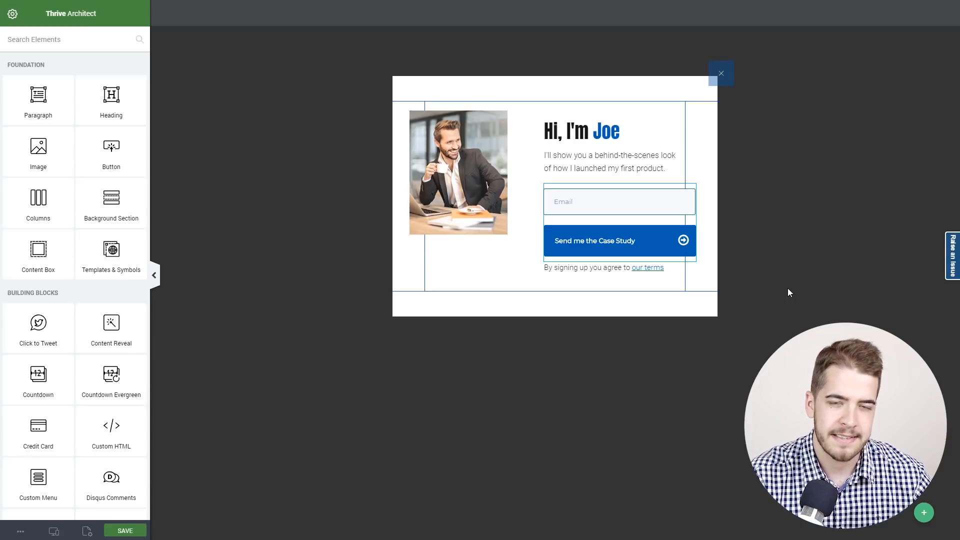
mouse_move(783, 291)
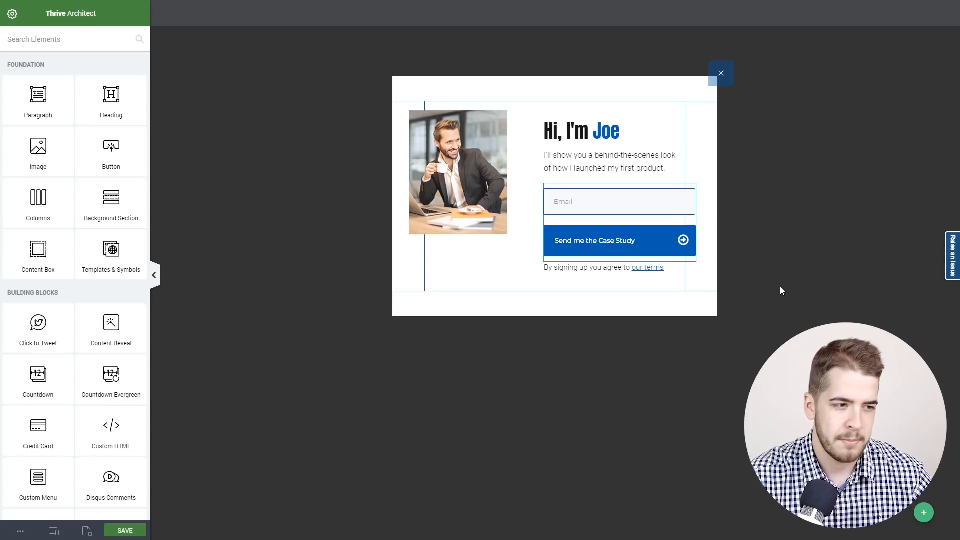
Edit the heading so 'Hi, I'm Joe' becomes 'Hi, I'm David'.
click(582, 131)
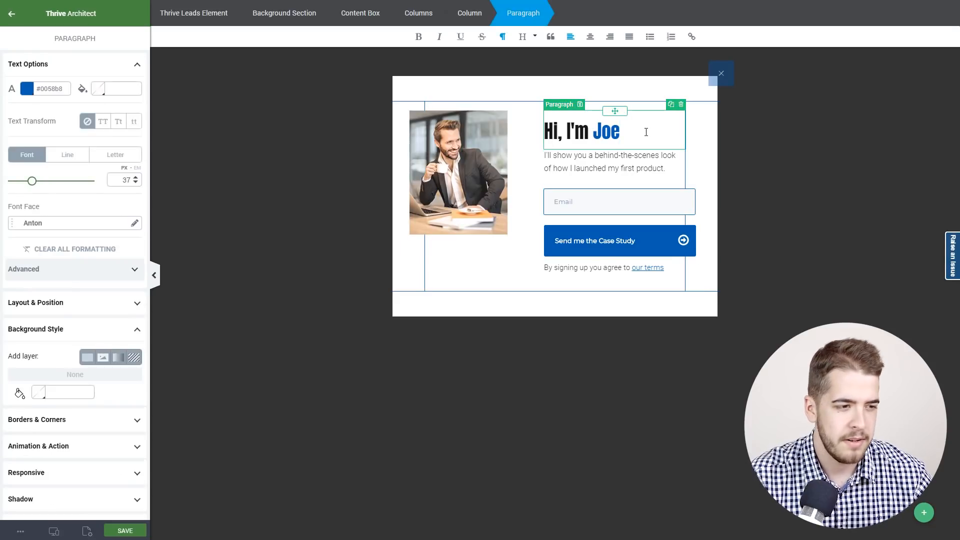
text(Dav)
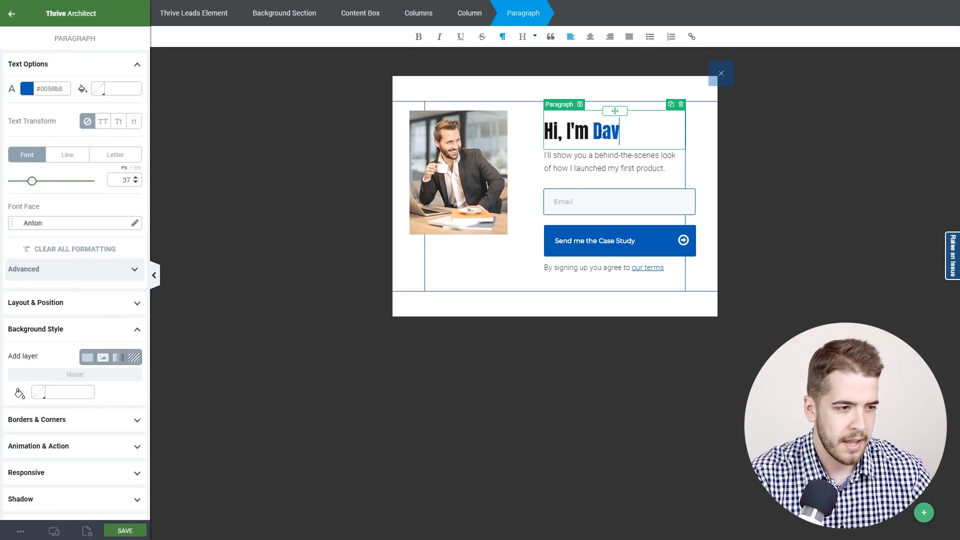
text(id)
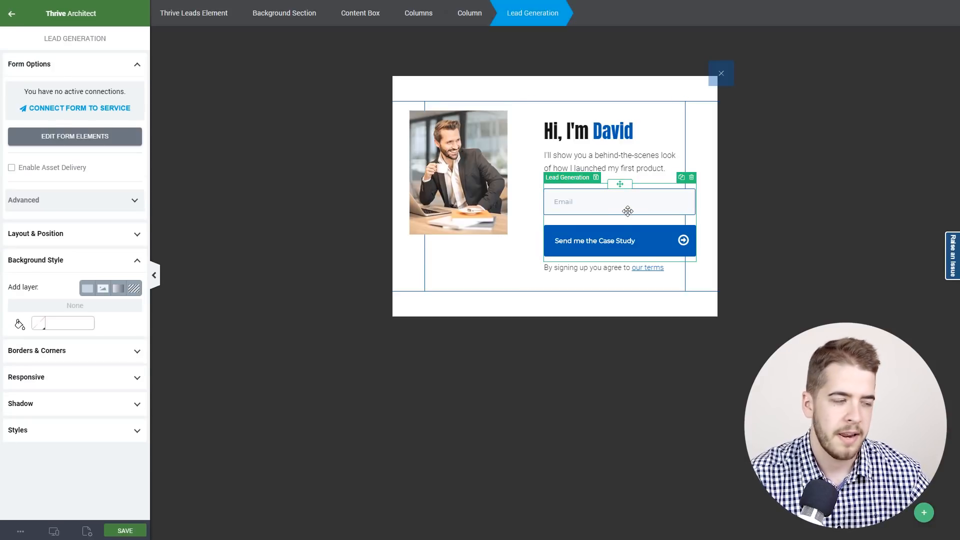
mouse_move(94, 111)
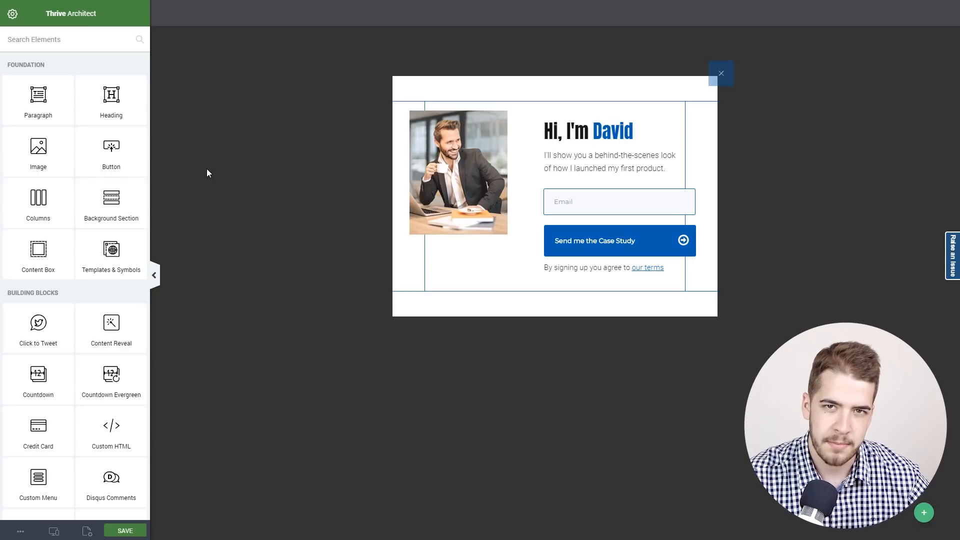
mouse_move(12, 13)
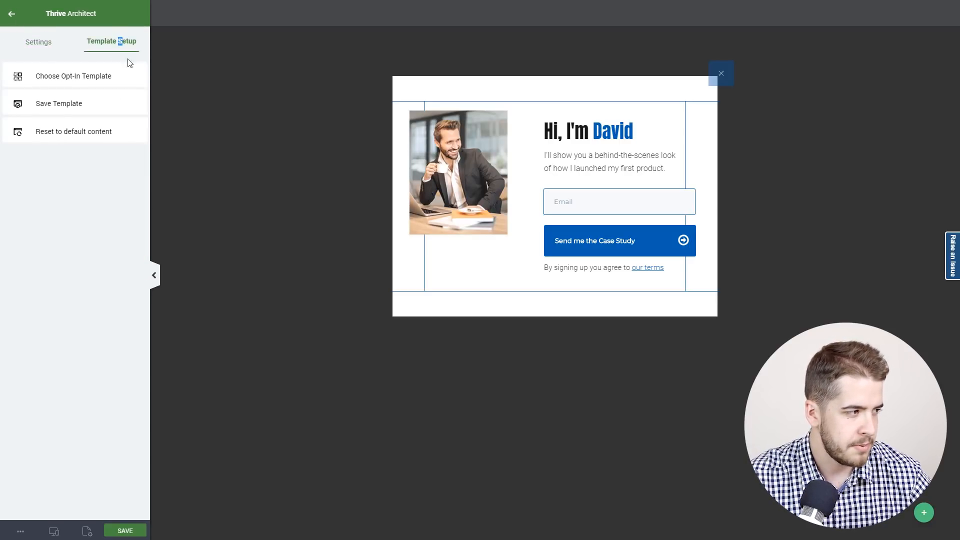
Switch the lightbox to the Personal brand V2 1-step template.
click(73, 76)
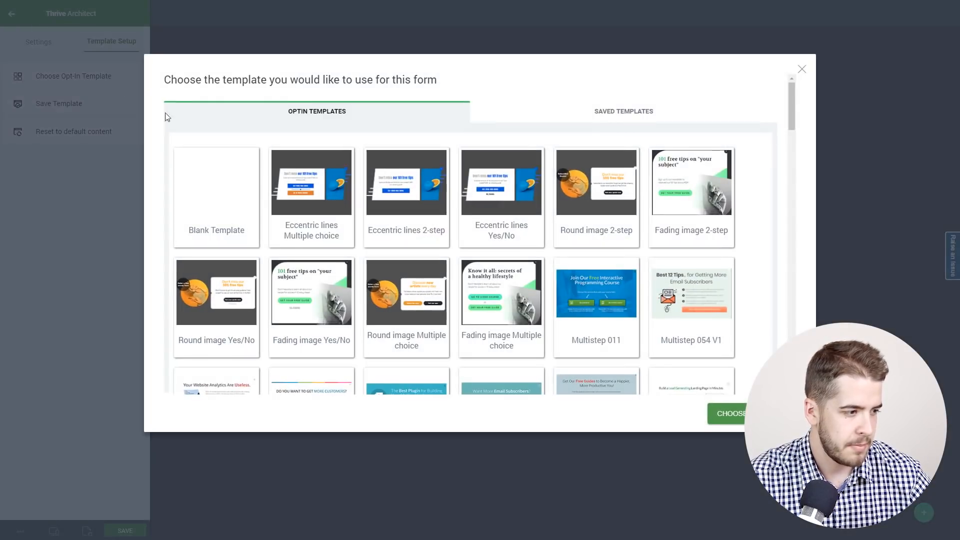
scroll(down, 3)
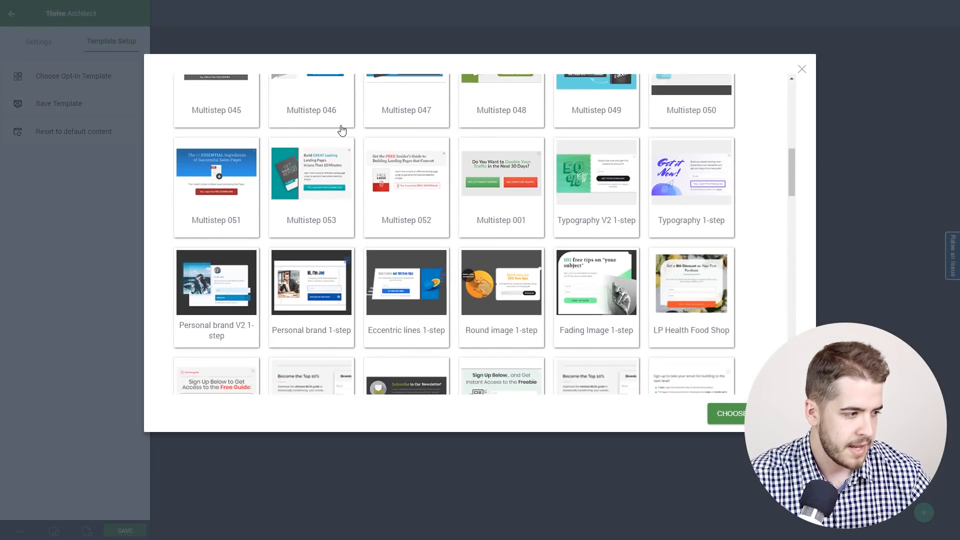
scroll(down, 3)
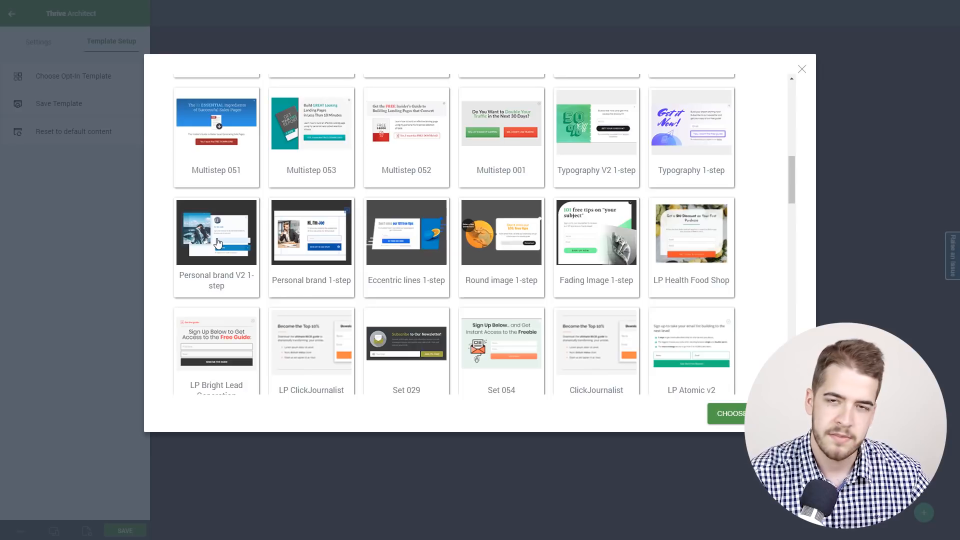
click(216, 233)
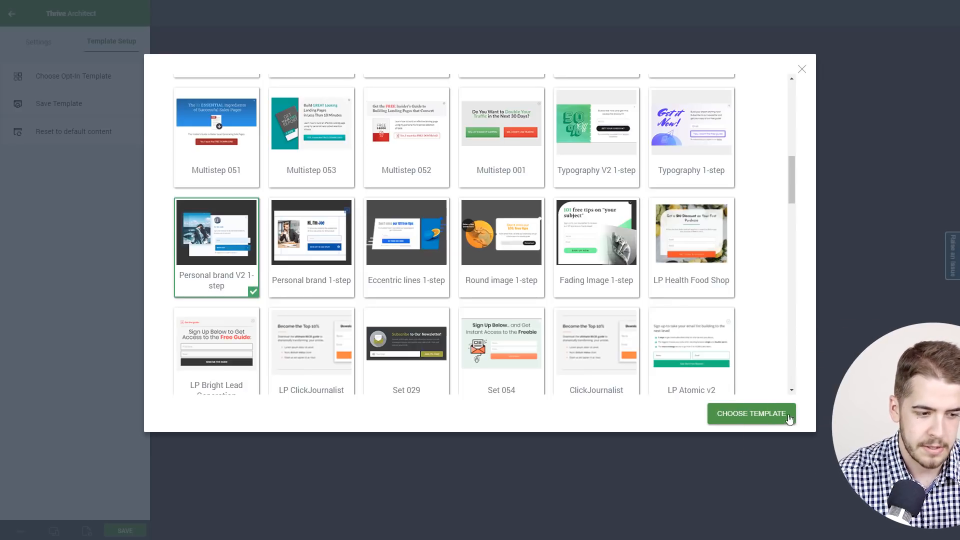
click(751, 413)
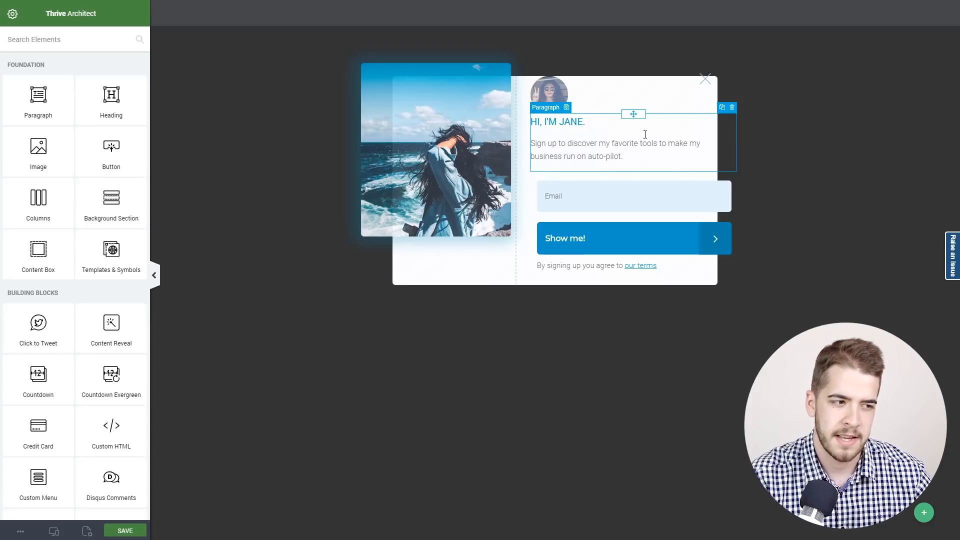
Select the 'Hi, I'm Jane' greeting and description text to inspect it.
click(634, 214)
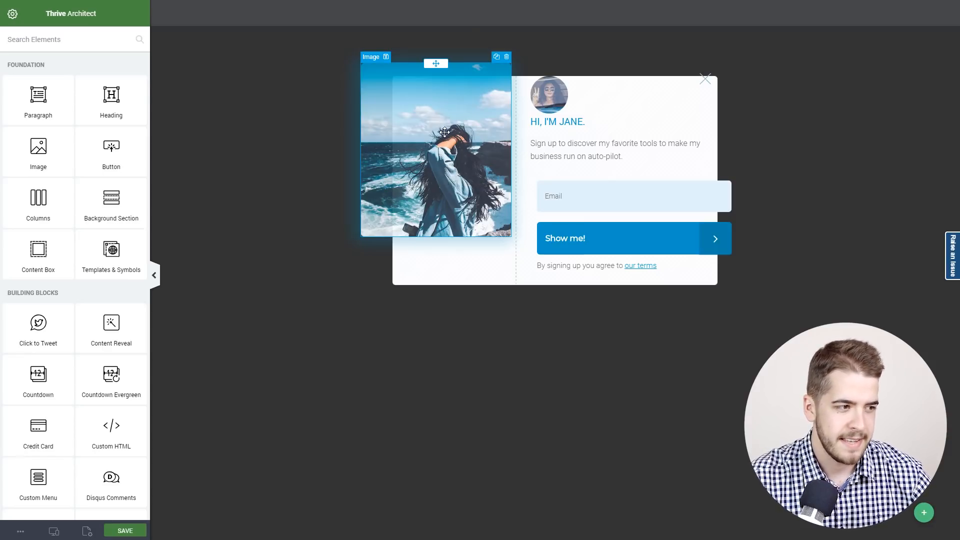
Lower the sea photo's opacity in Image Effects, settling on 91%.
click(435, 150)
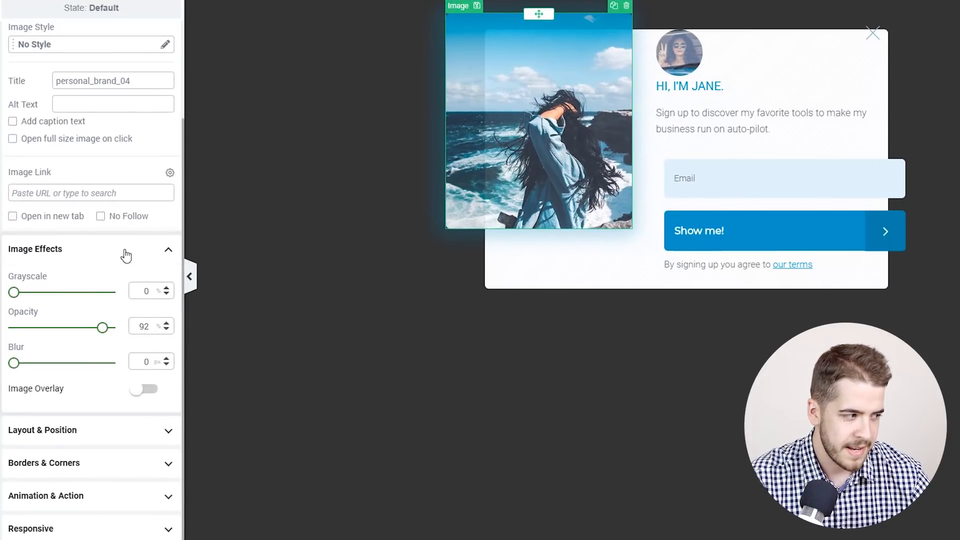
mouse_move(126, 355)
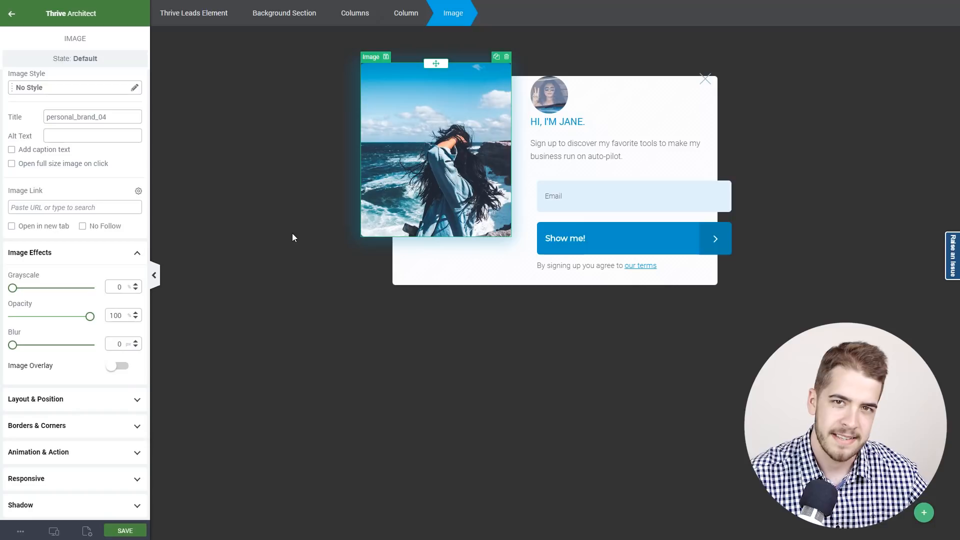
drag(92, 316, 83, 316)
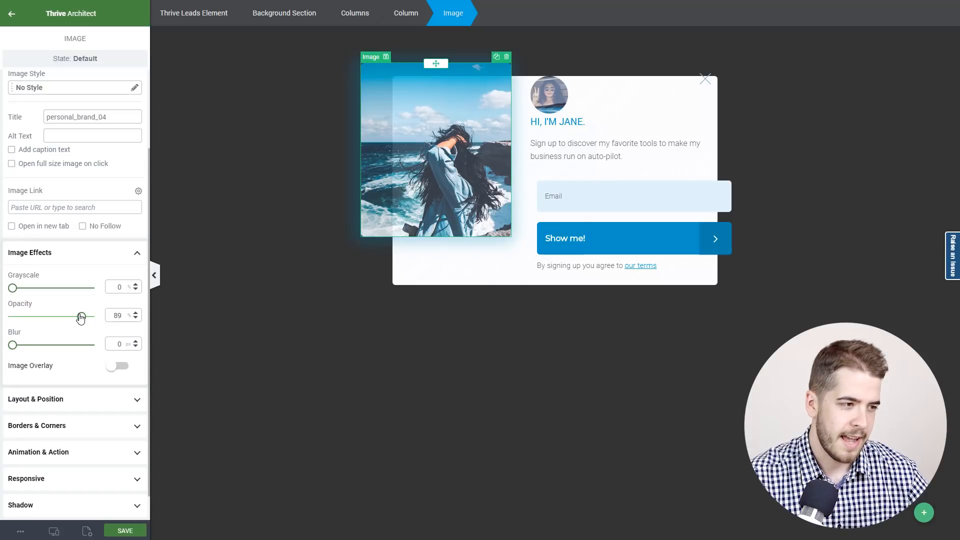
mouse_move(80, 319)
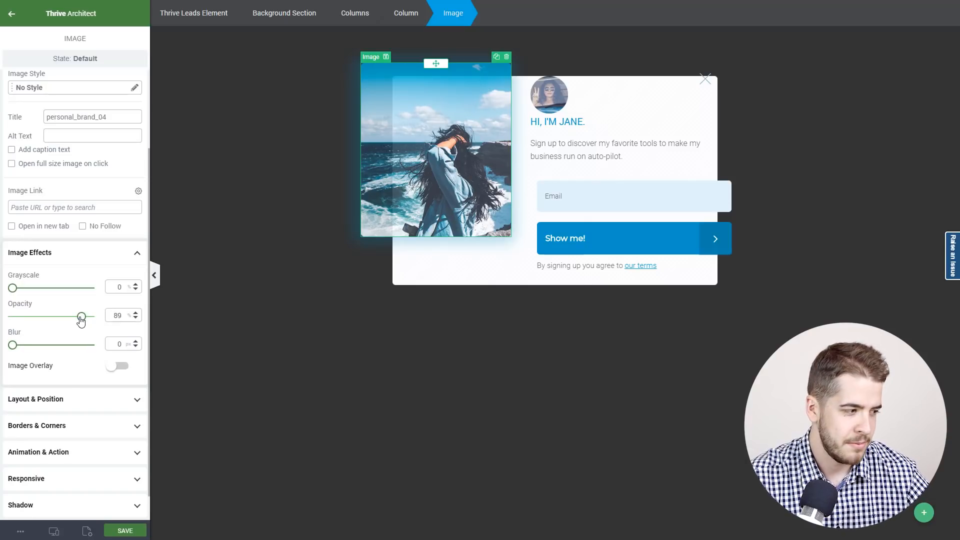
drag(81, 315, 86, 315)
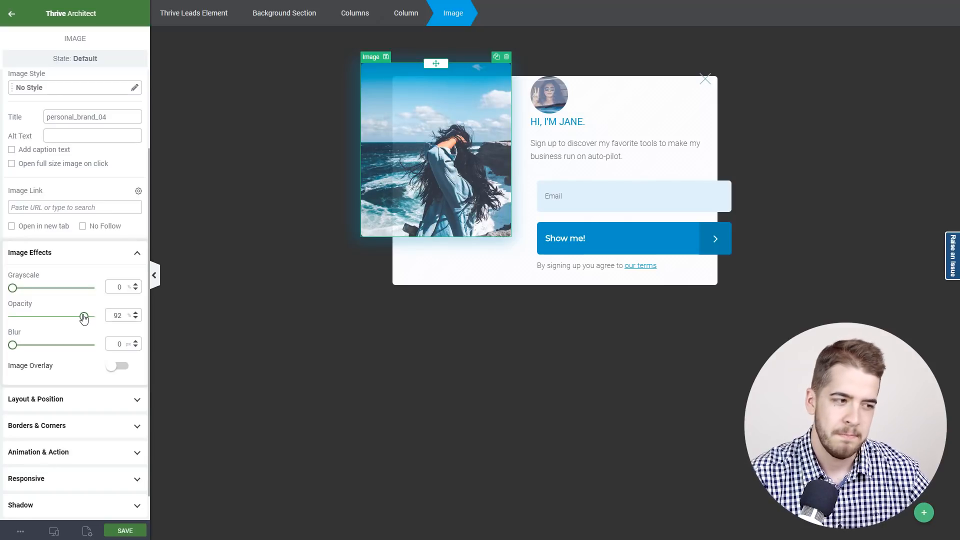
drag(84, 316, 80, 317)
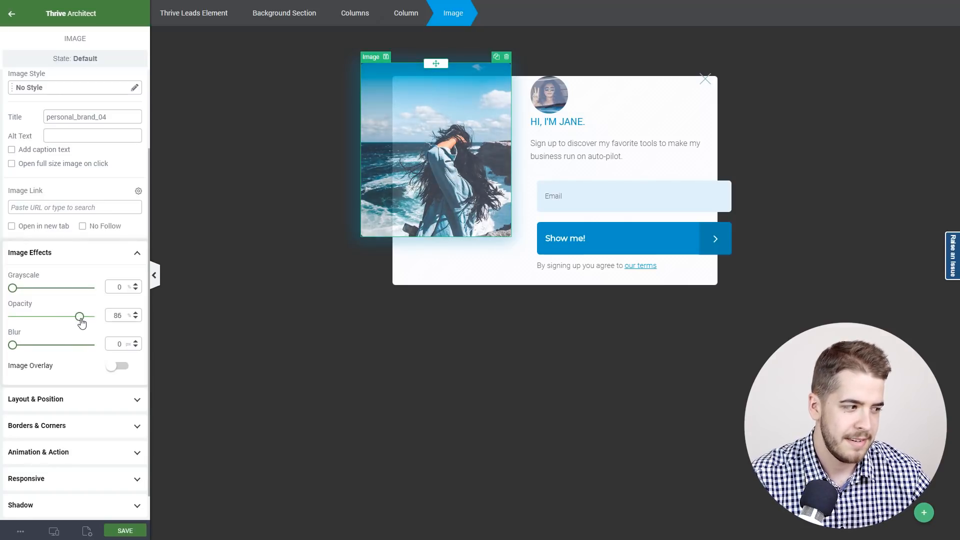
drag(80, 316, 88, 316)
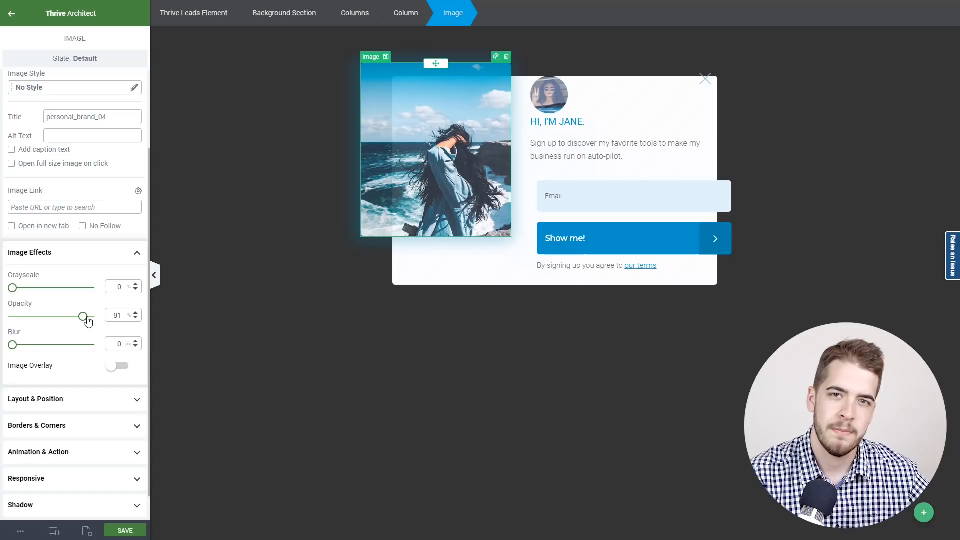
mouse_move(91, 313)
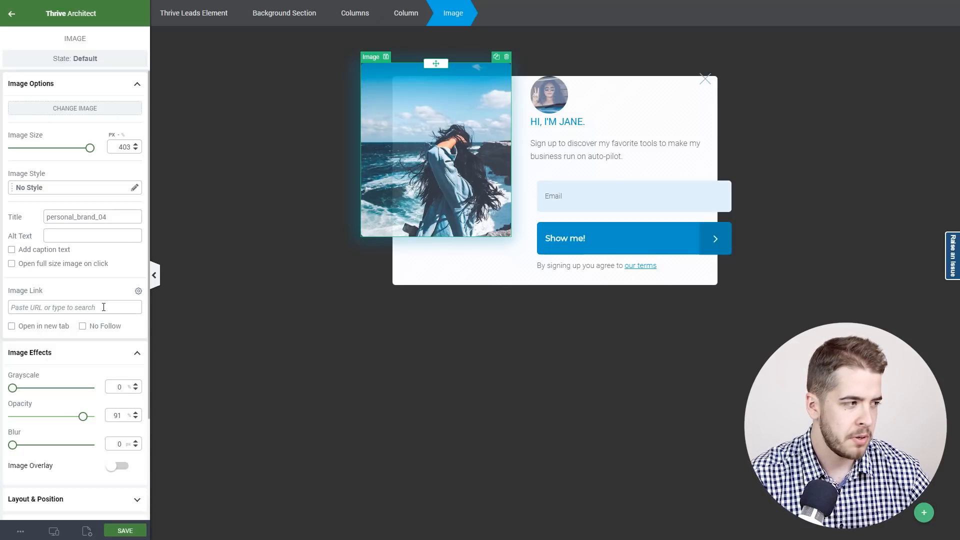
Swap the sea photo for the woman-in-a-hat café picture from the Media Library.
click(74, 108)
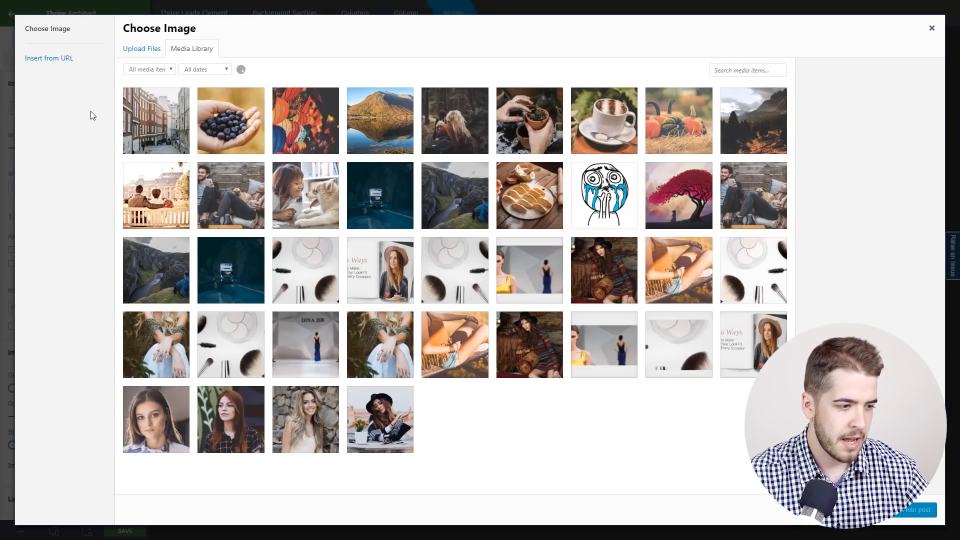
scroll(down, 3)
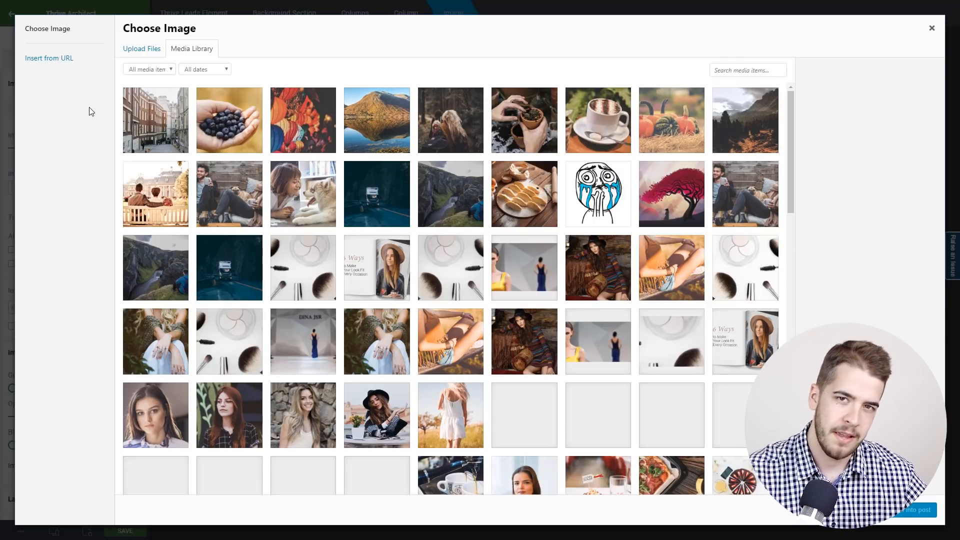
mouse_move(73, 113)
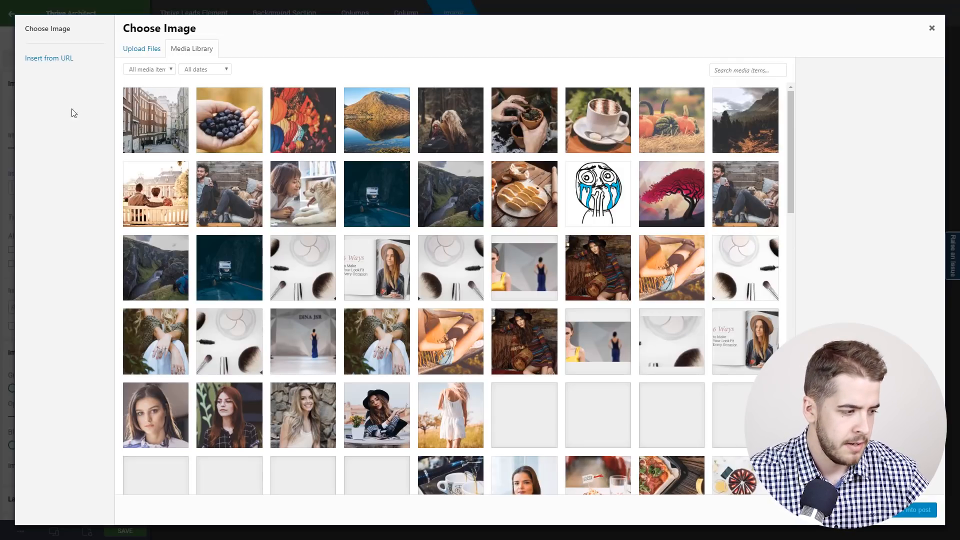
click(377, 414)
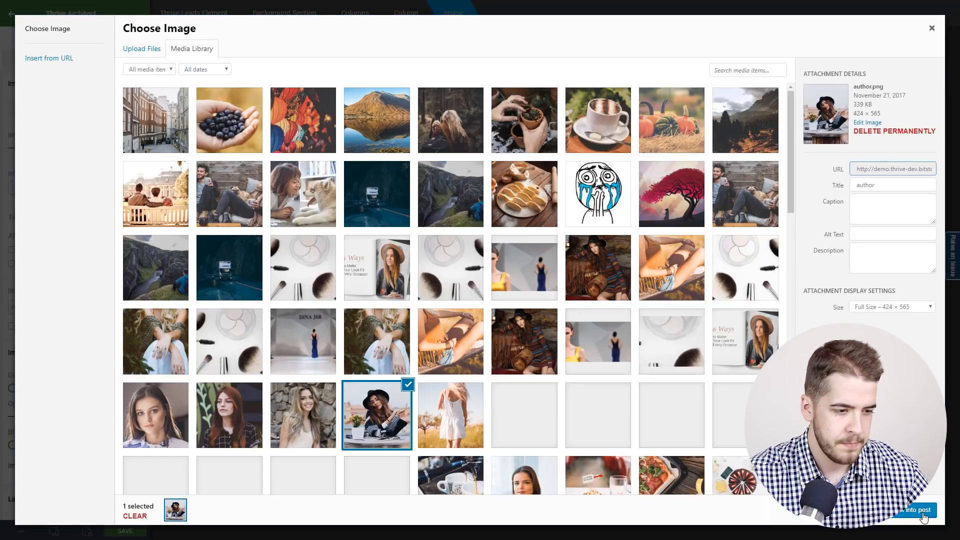
click(917, 510)
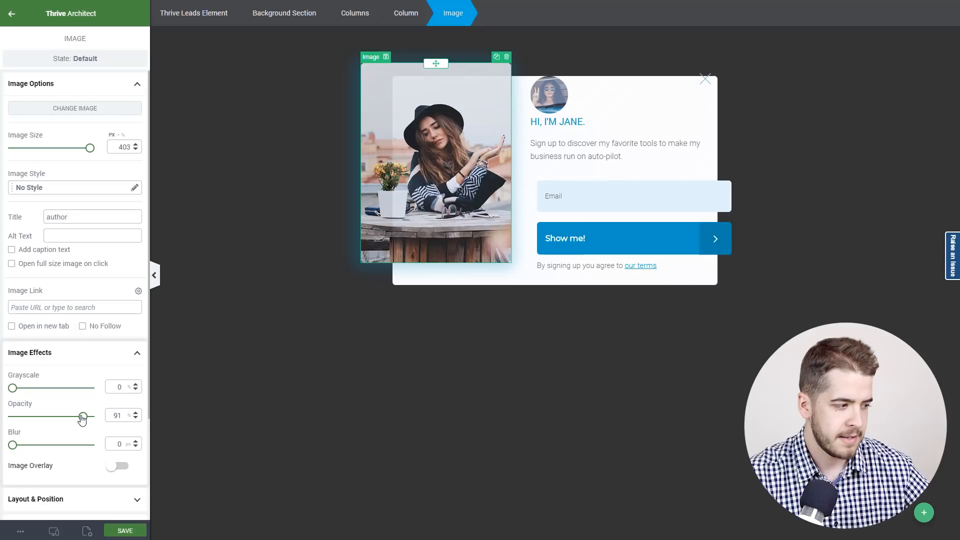
Fade the café photo's opacity down to about 68%.
drag(83, 417, 66, 417)
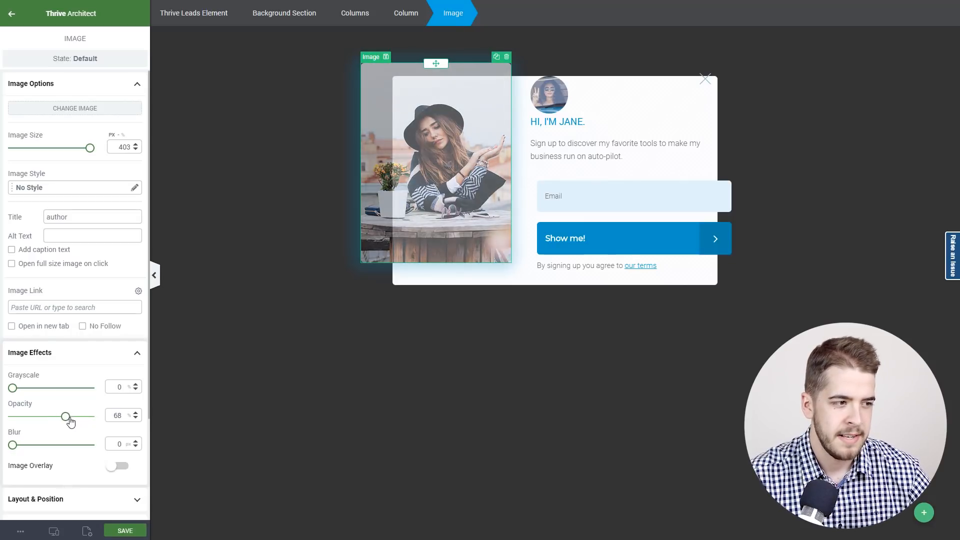
drag(66, 417, 69, 417)
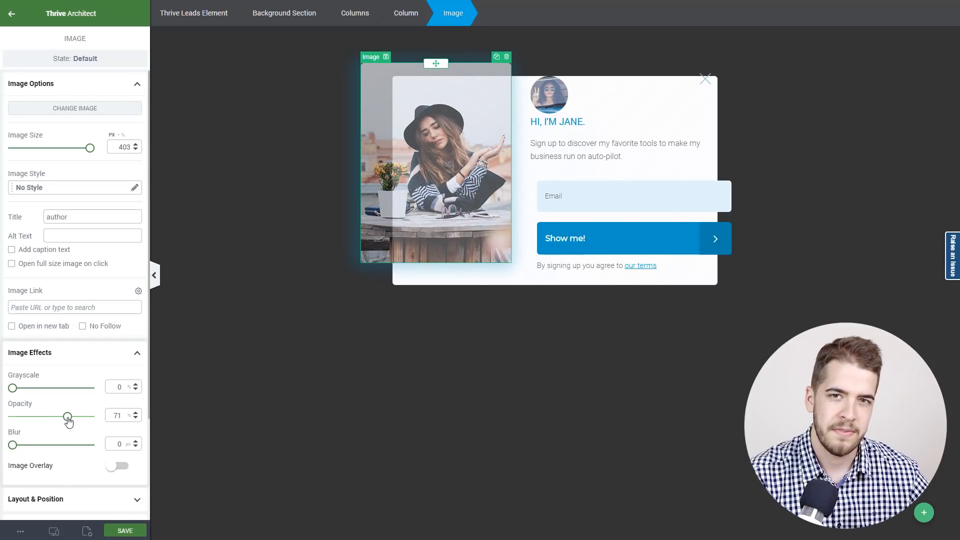
drag(69, 415, 66, 415)
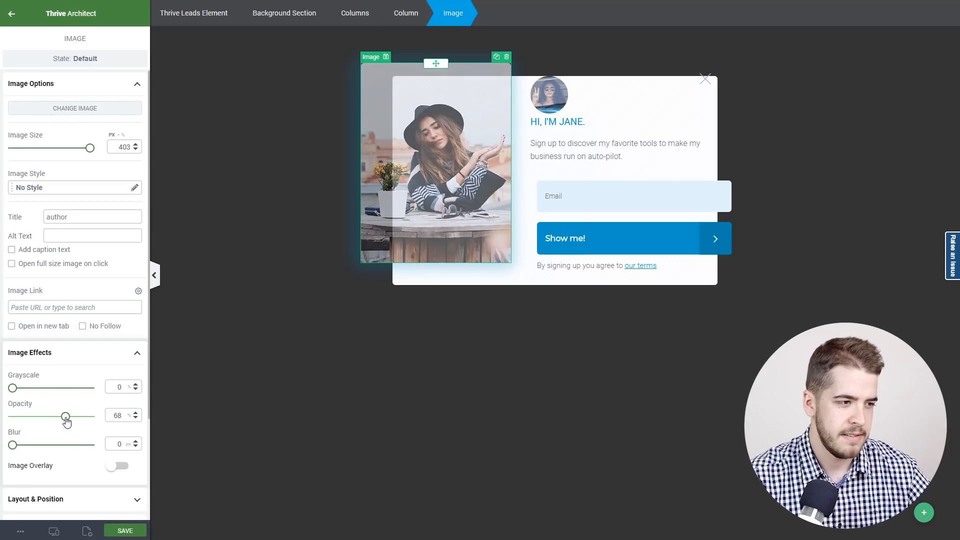
drag(66, 415, 67, 415)
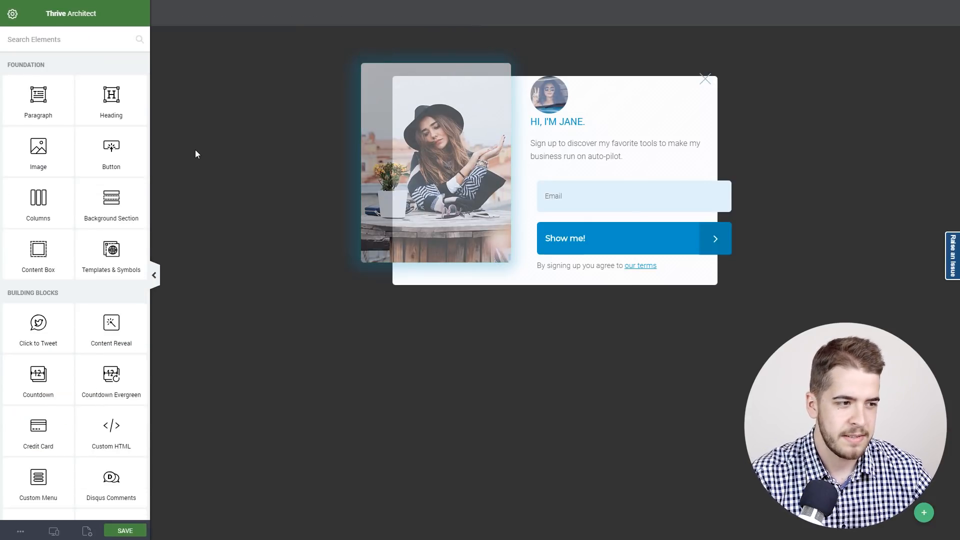
click(549, 95)
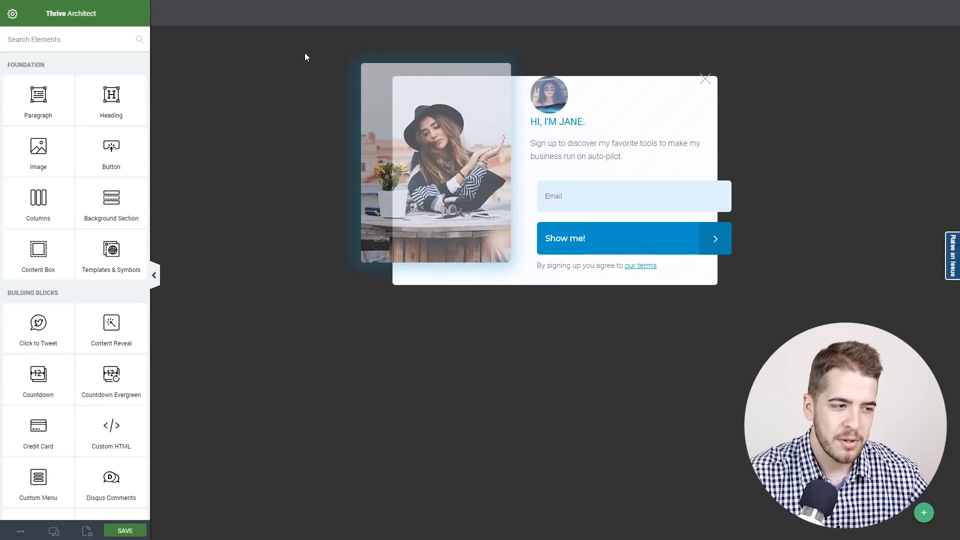
mouse_move(304, 90)
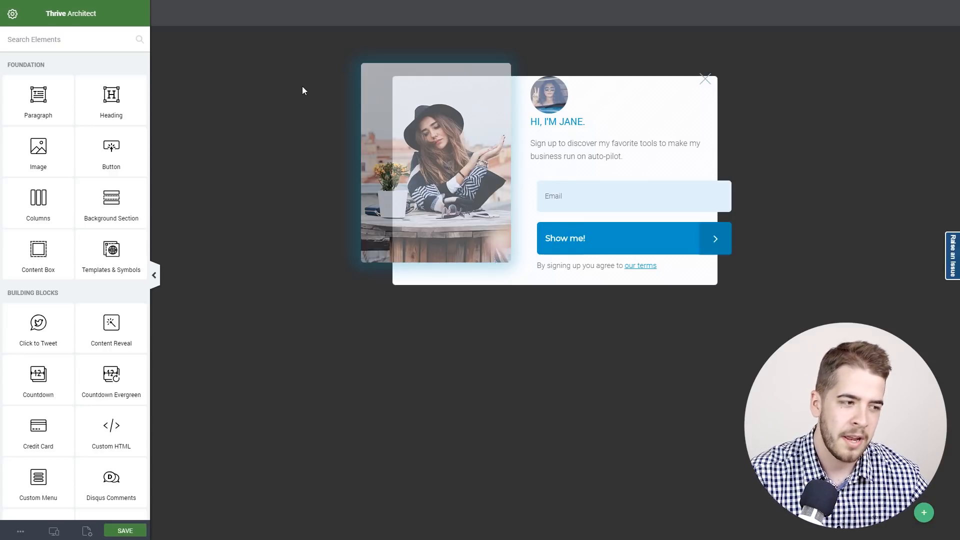